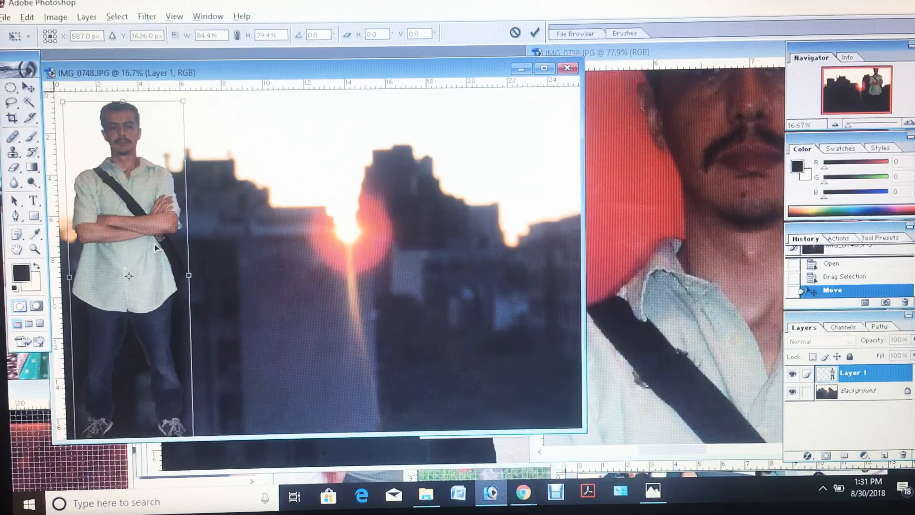
Drag the pasted man across the skyline so he stands just right of the sun
left_click_drag(158, 245, 163, 240)
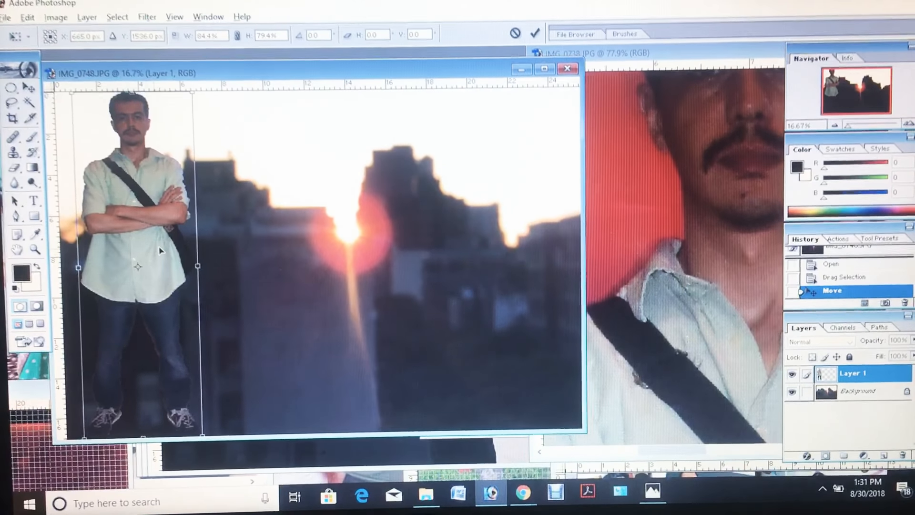
left_click_drag(138, 266, 477, 261)
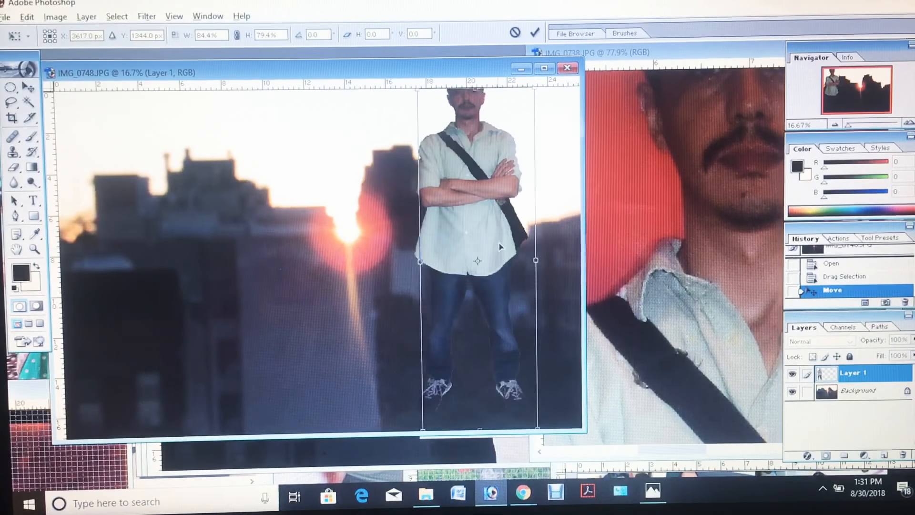
left_click_drag(477, 261, 492, 271)
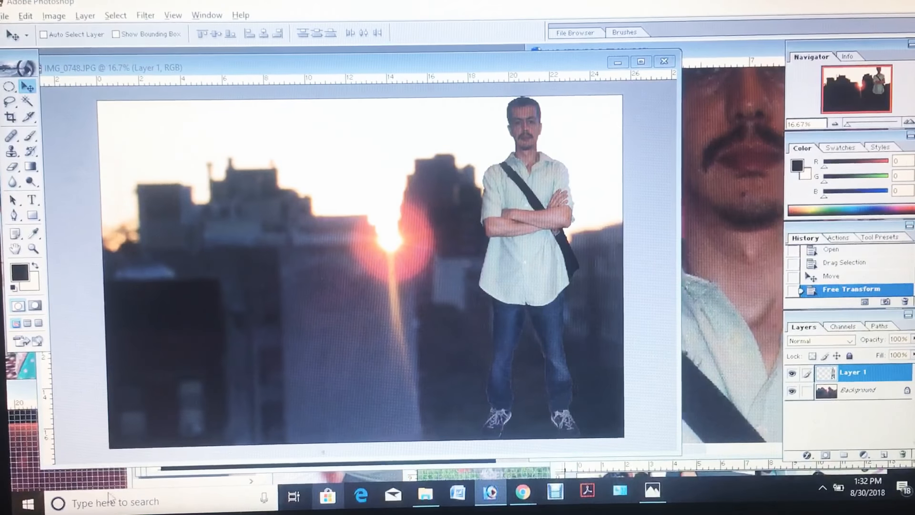
left_click(26, 502)
type("sni")
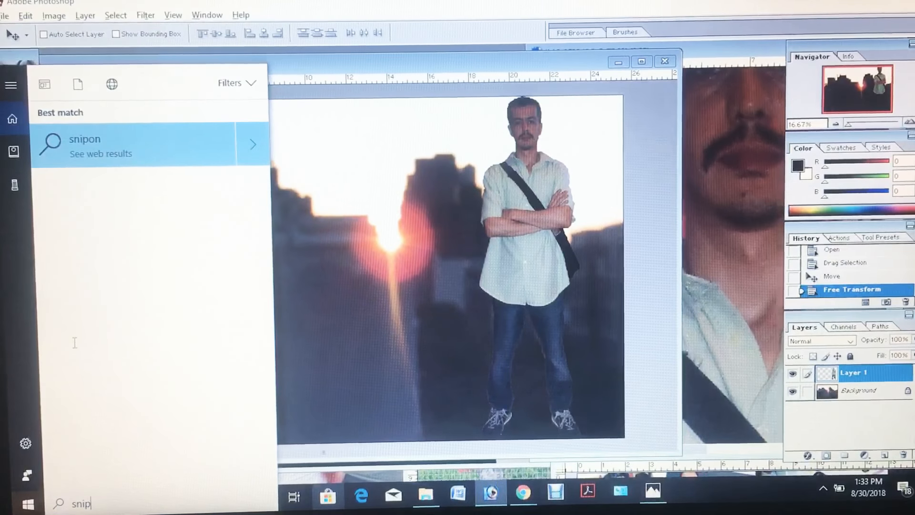
type("ping Tool")
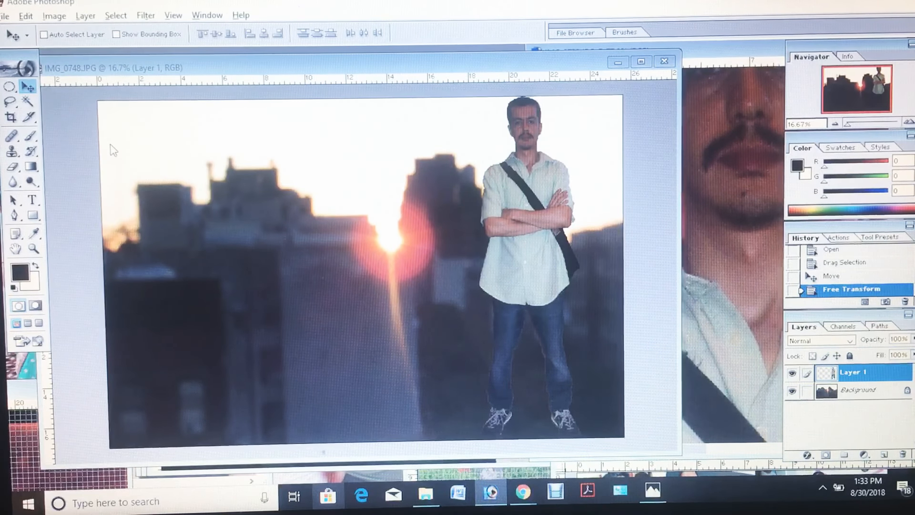
Start a new snip of the skyline composite, then return to Photoshop
left_click(684, 489)
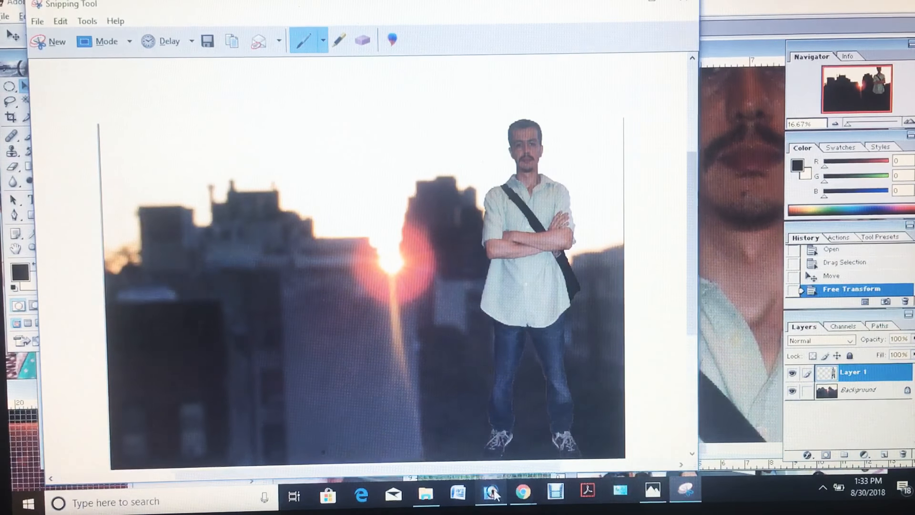
left_click(490, 495)
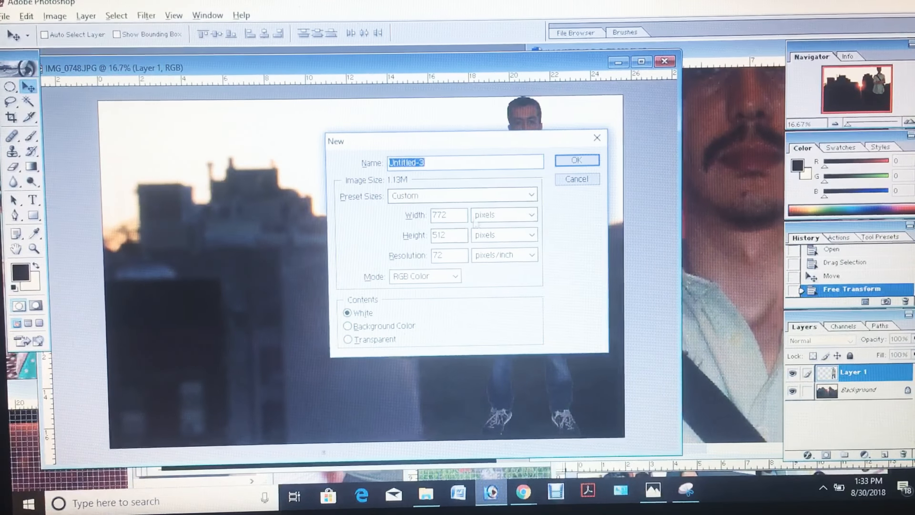
Create a new document from the 8 x 10 inch preset
left_click(462, 195)
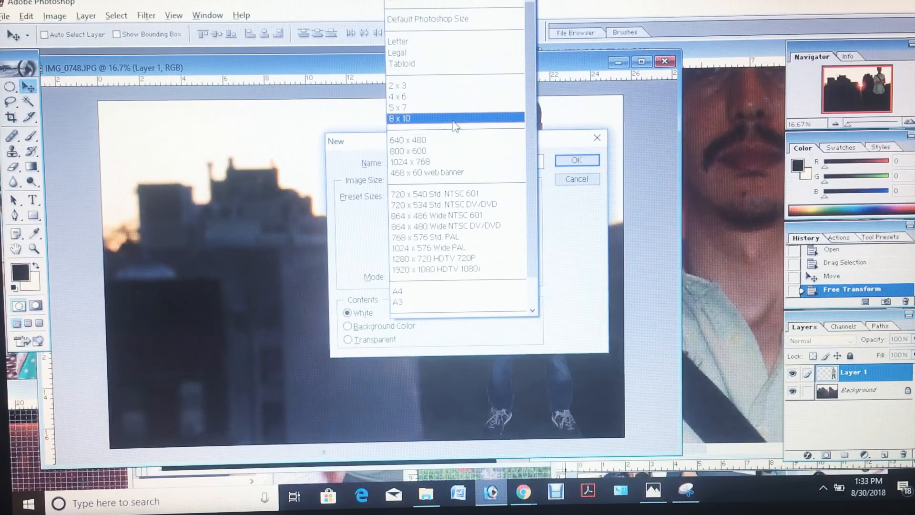
left_click(399, 119)
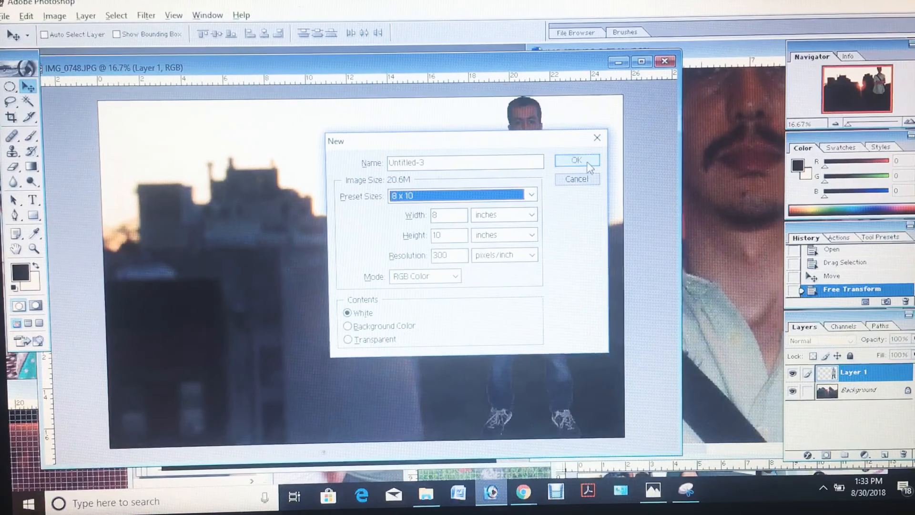
left_click(575, 160)
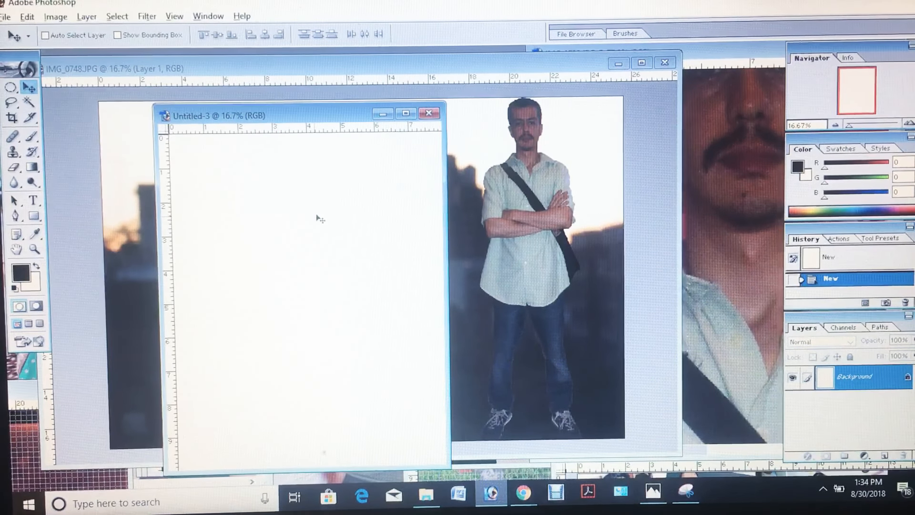
Paste the skyline into Untitled-3 as Layer 1 and zoom in on it
key("ctrl+v")
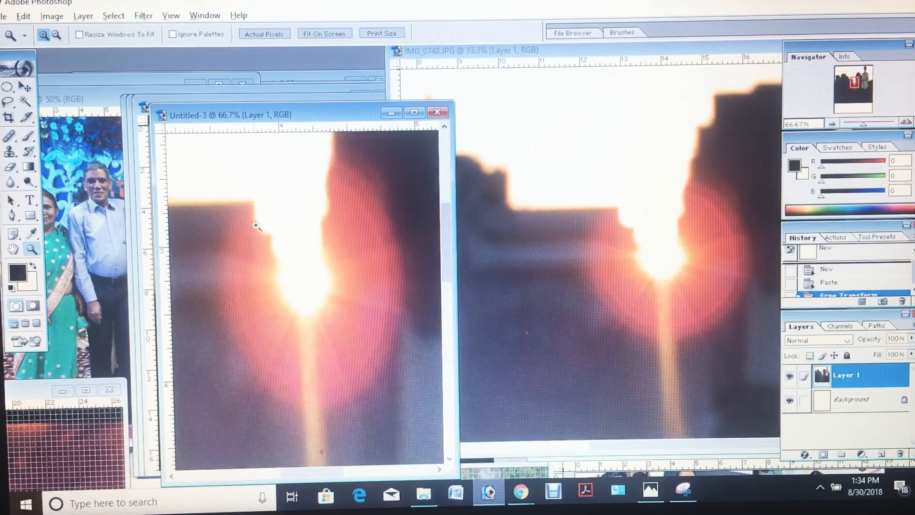
mouse_move(632, 219)
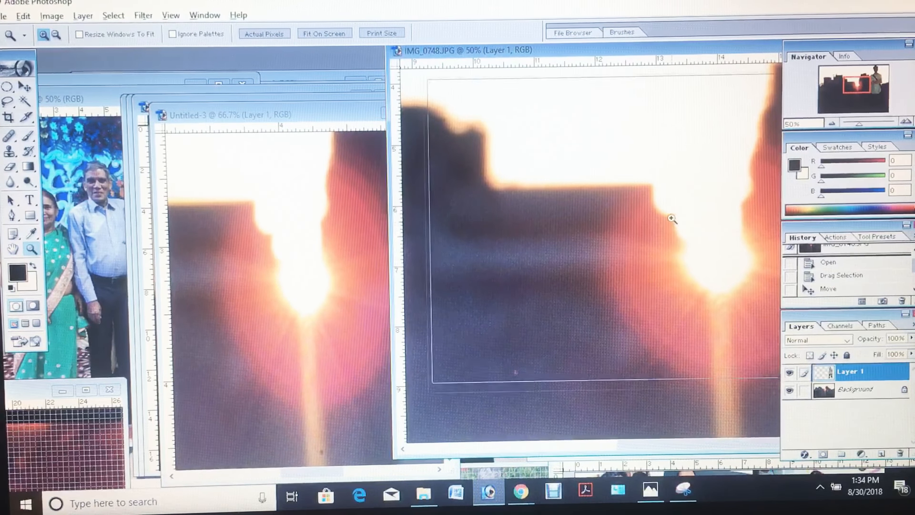
left_click(672, 219)
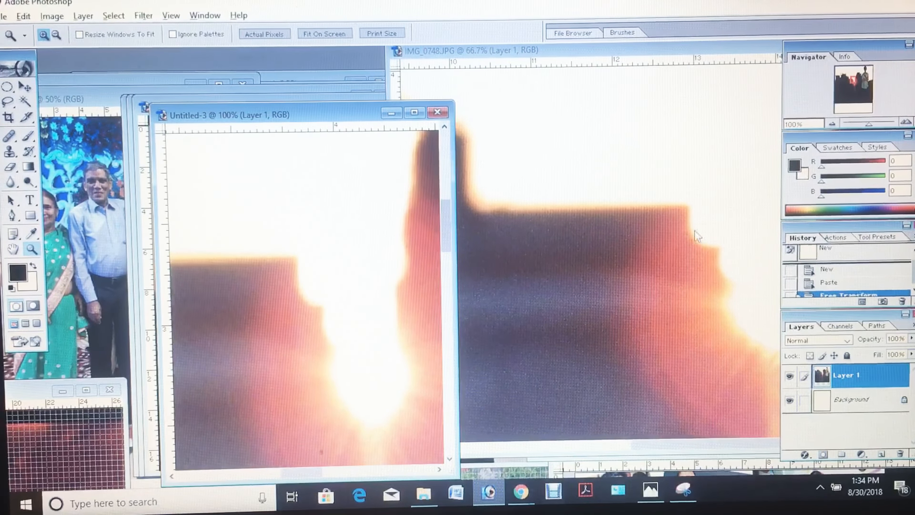
mouse_move(689, 242)
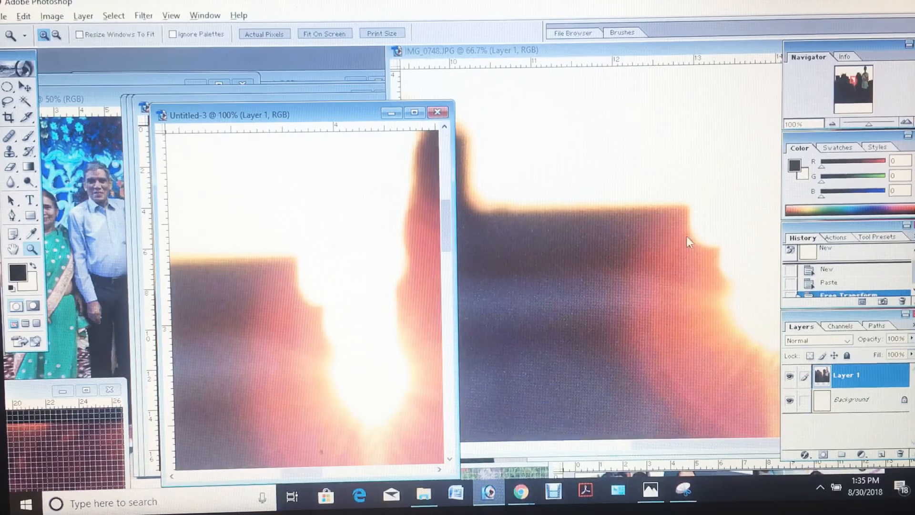
mouse_move(727, 250)
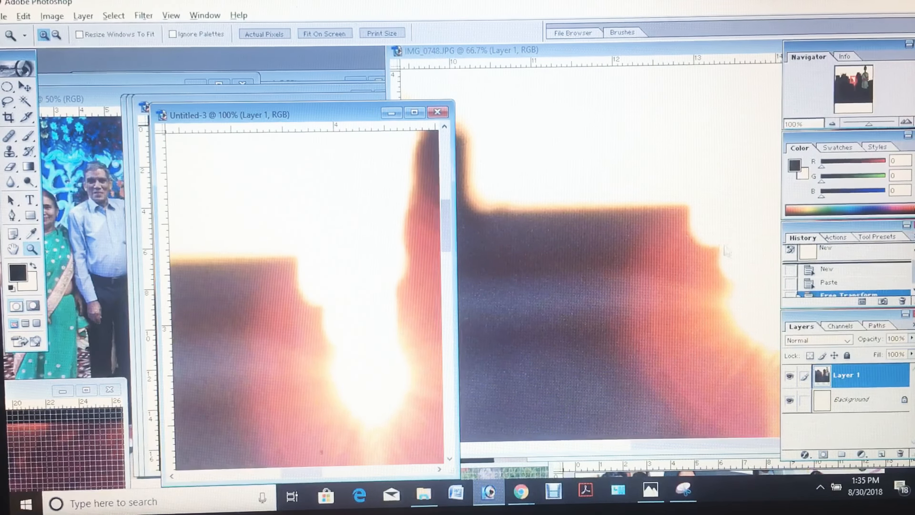
mouse_move(695, 240)
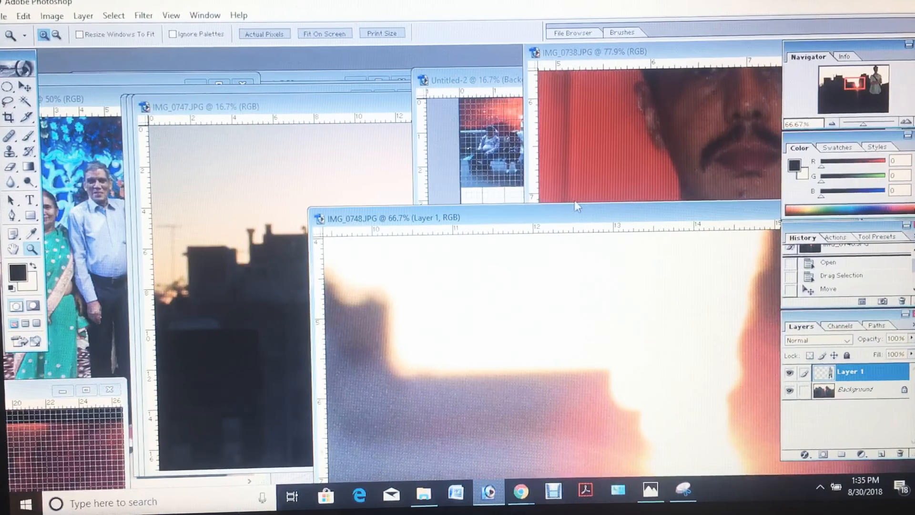
Bring the IMG_0747 skyline composite forward beside IMG_0738 and pick the Clone Stamp tool
left_click(205, 106)
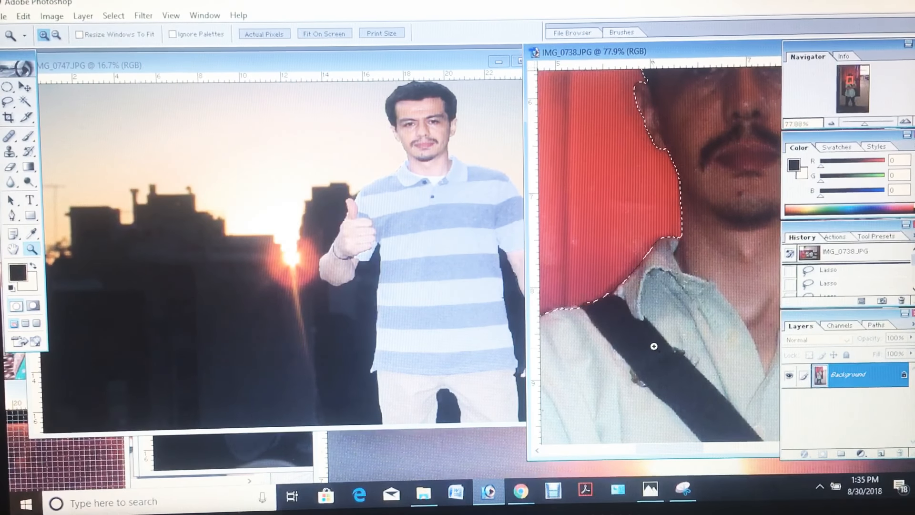
left_click(28, 136)
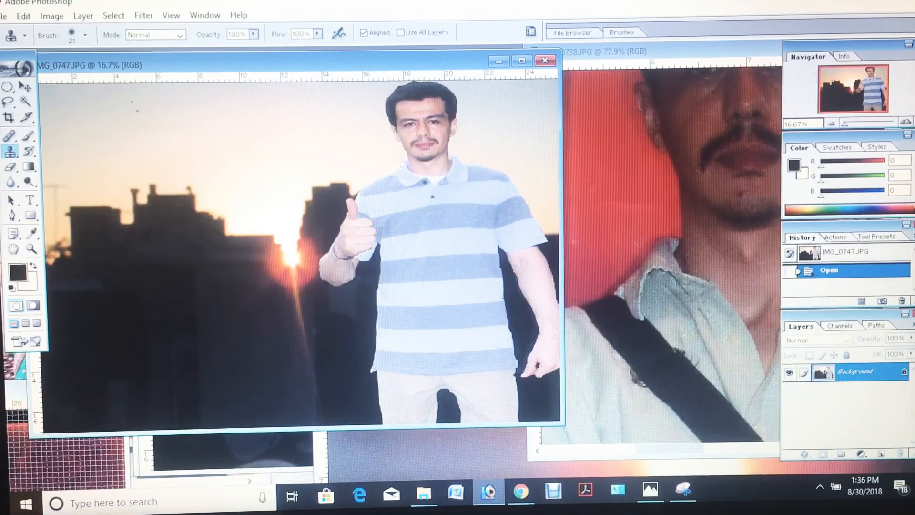
Enlarge the clone brush to 435 px and paint trial clone strokes onto IMG_0747
left_click(84, 35)
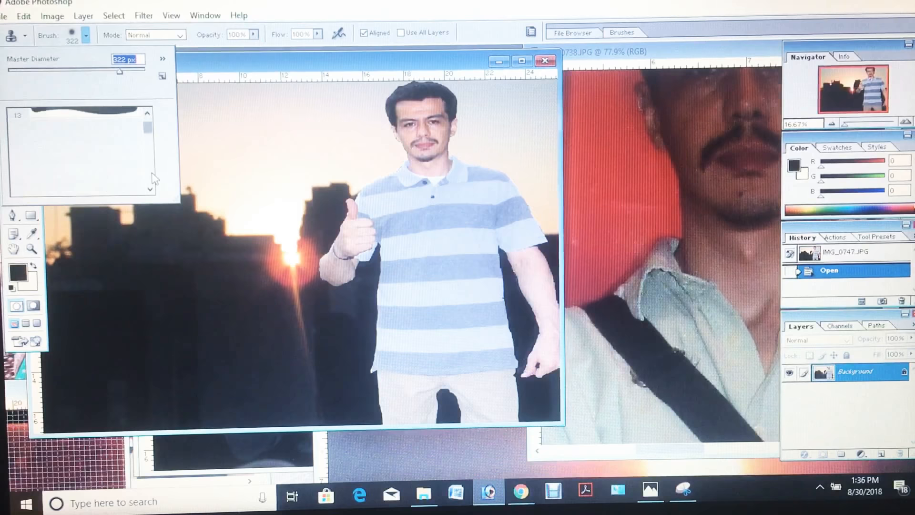
left_click(76, 148)
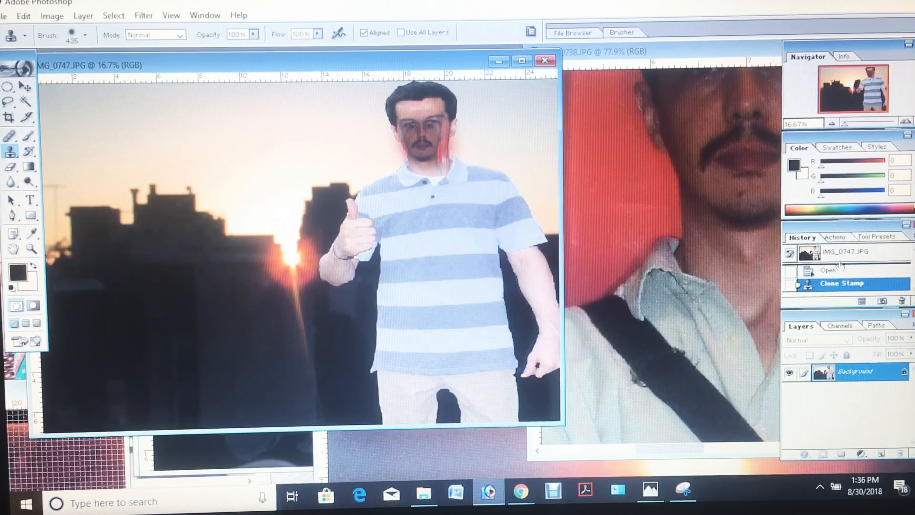
left_click(828, 270)
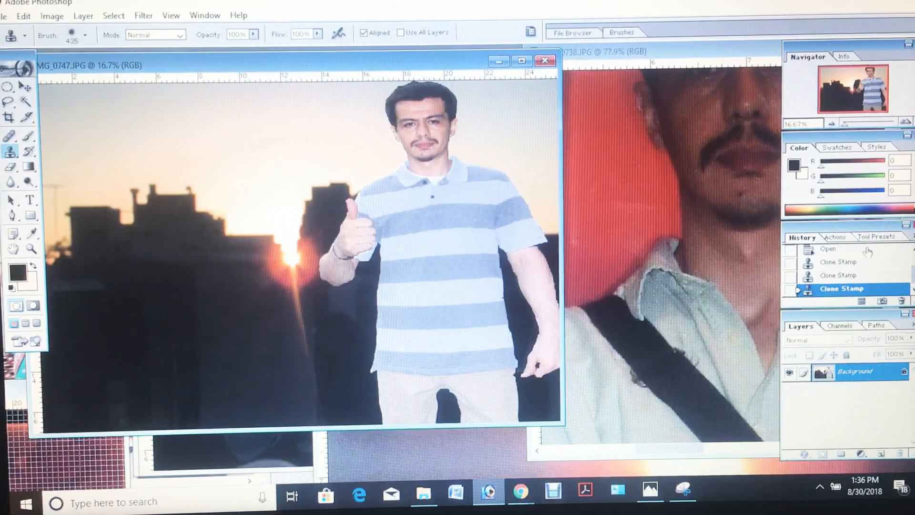
Step History back to the Open state on IMG_0747 and bring it to the front
left_click(827, 249)
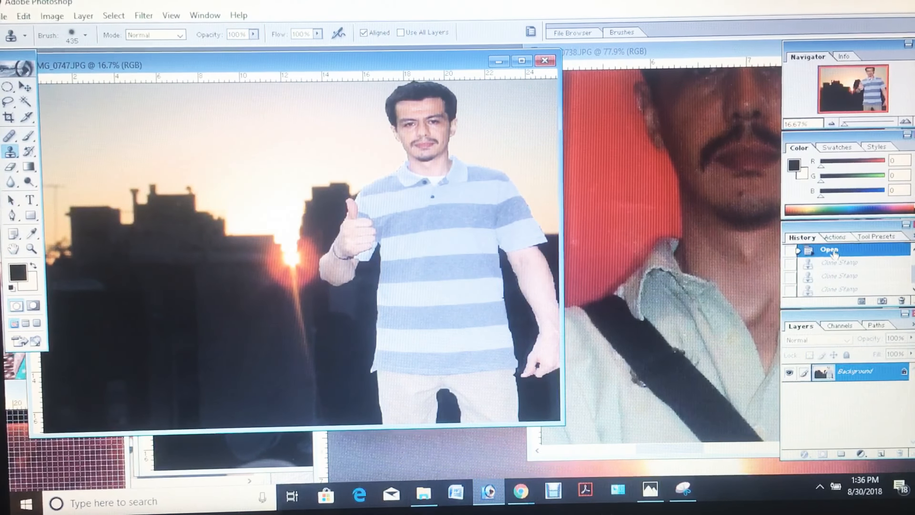
mouse_move(739, 166)
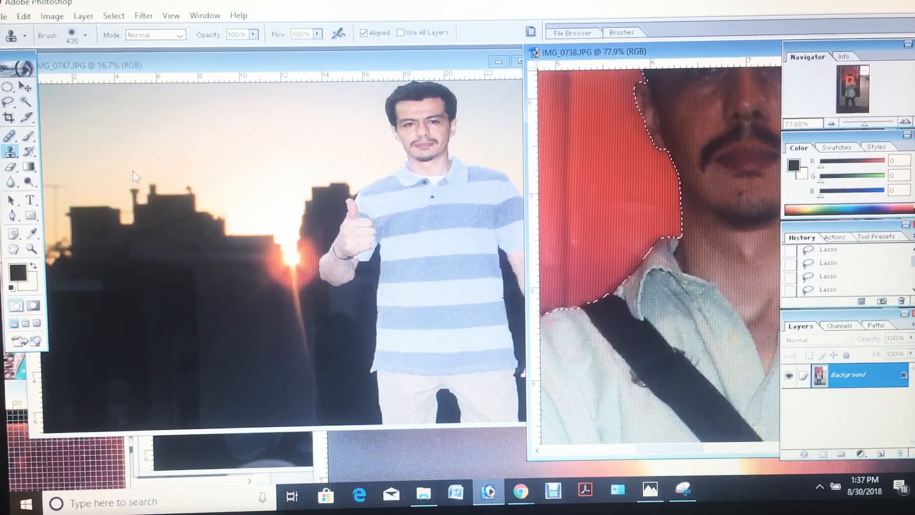
left_click(84, 35)
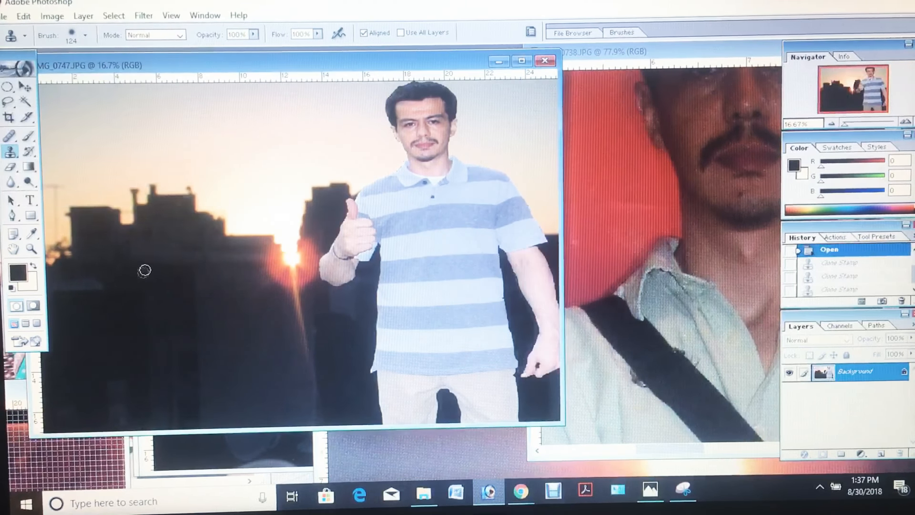
Clone the arms-crossed man from IMG_0738 onto the left buildings of IMG_0747 with a 124 px brush
left_click(158, 245)
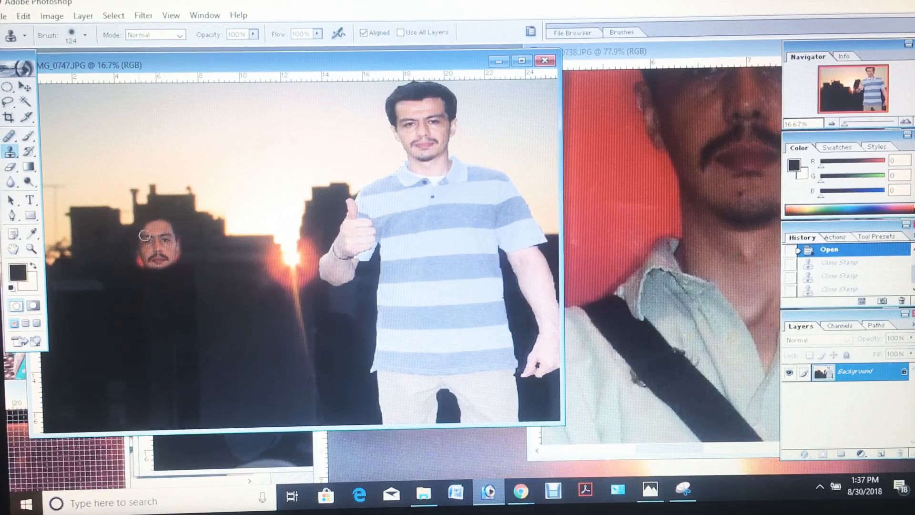
left_click(143, 236)
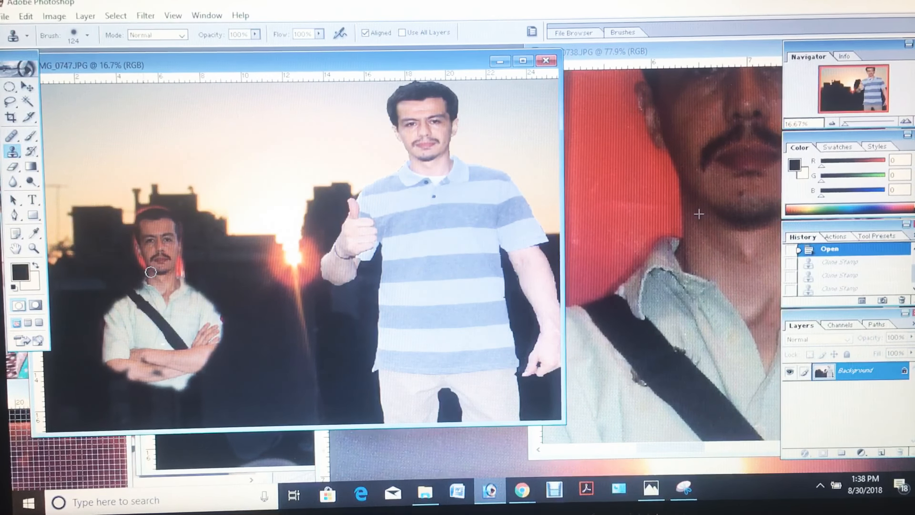
left_click_drag(151, 272, 116, 299)
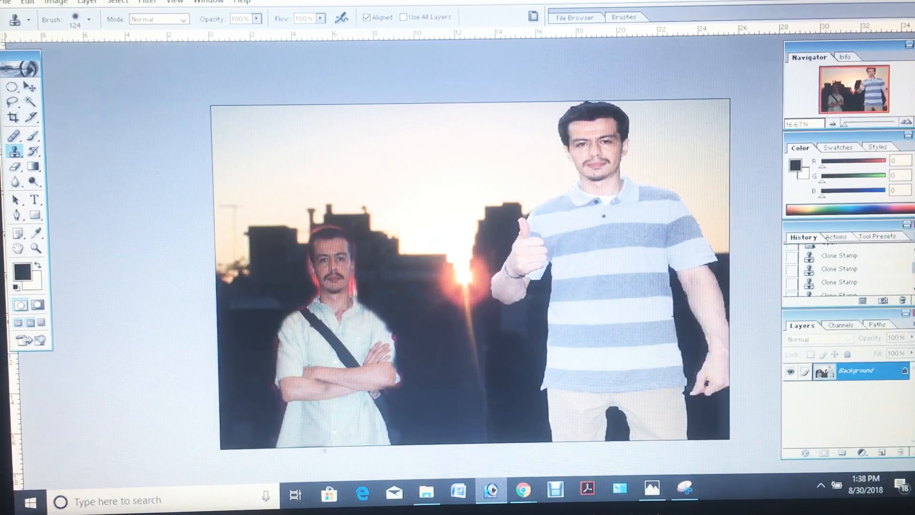
Scroll History to the top and revert IMG_0747 to its Open state, removing the cloned man
left_click(839, 251)
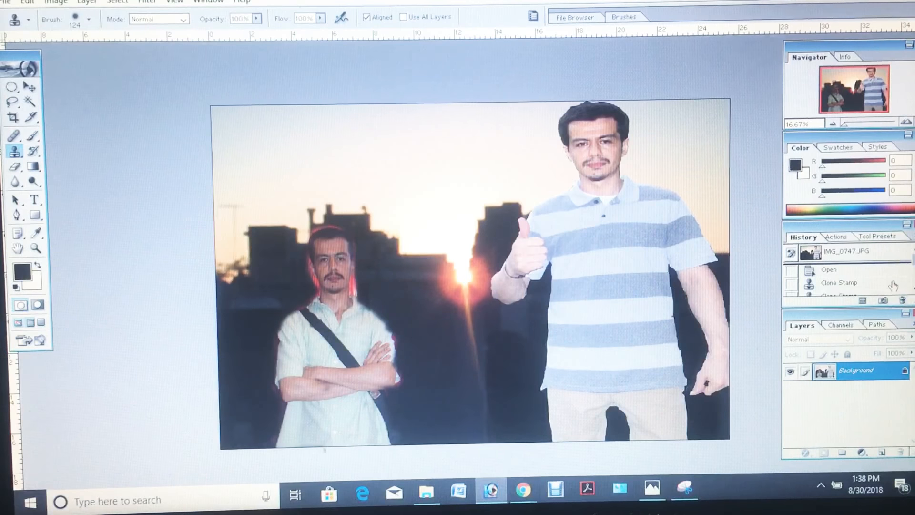
left_click(829, 270)
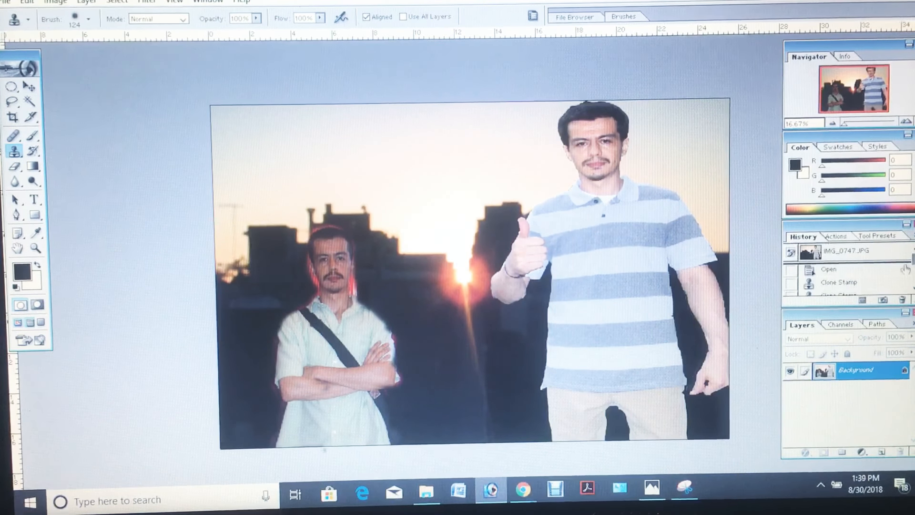
left_click(829, 269)
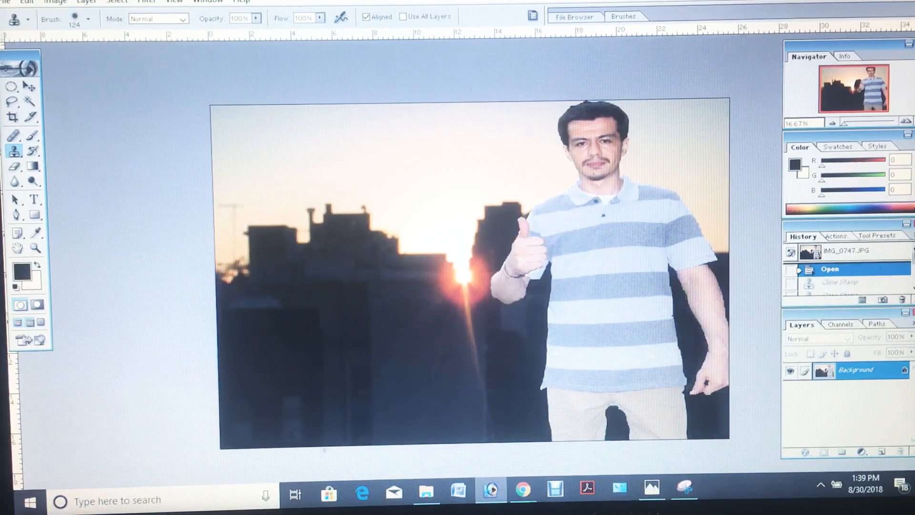